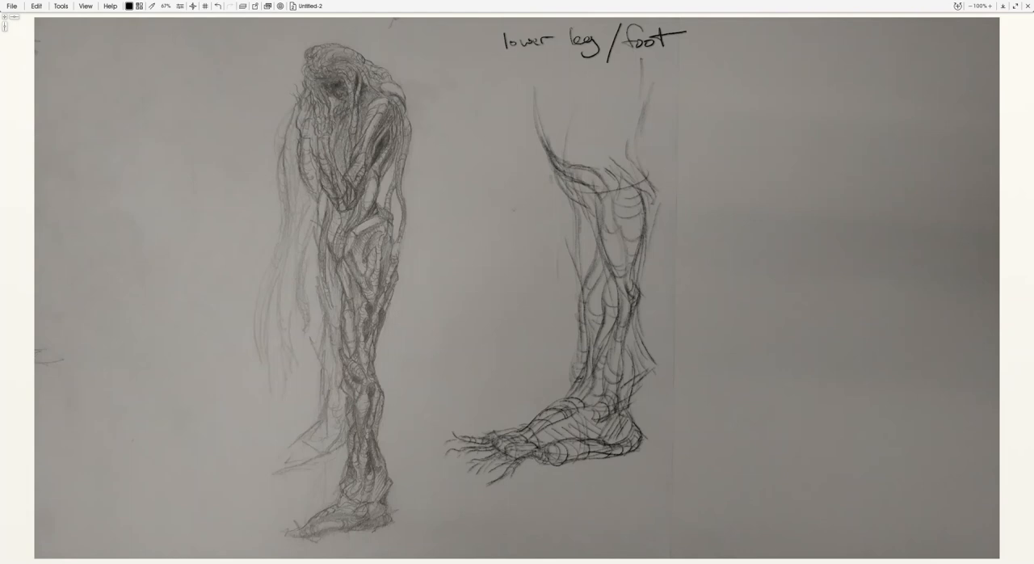
mouse_move(588, 424)
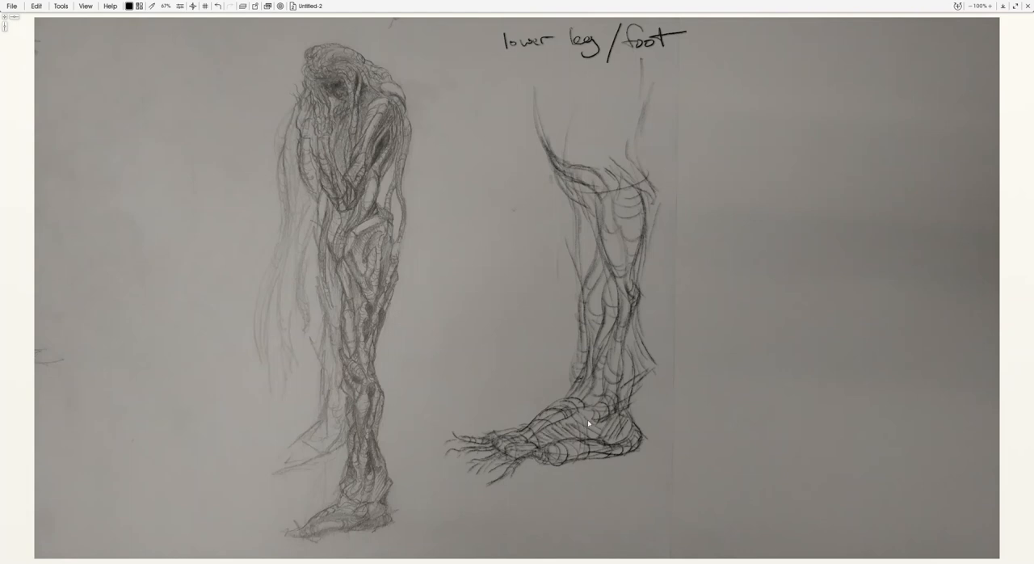